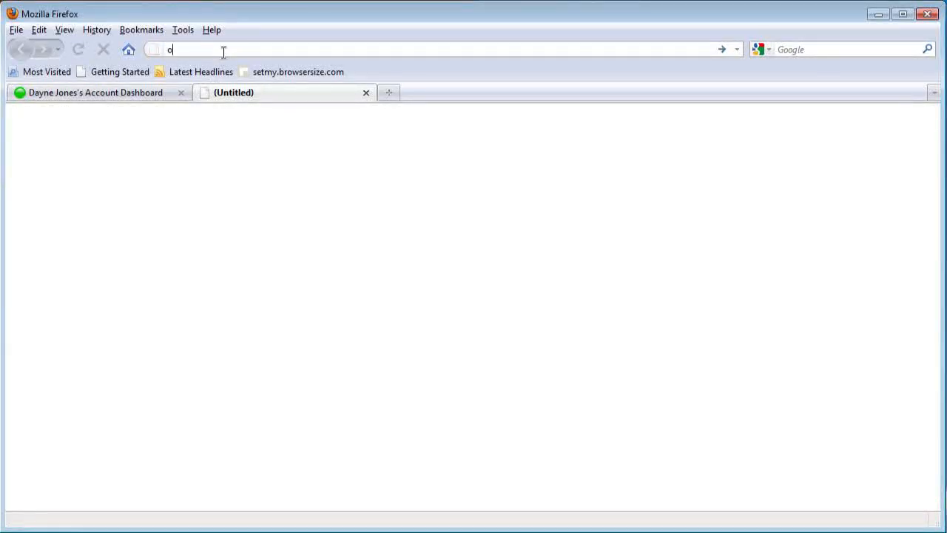
text(http://www.olark.com/)
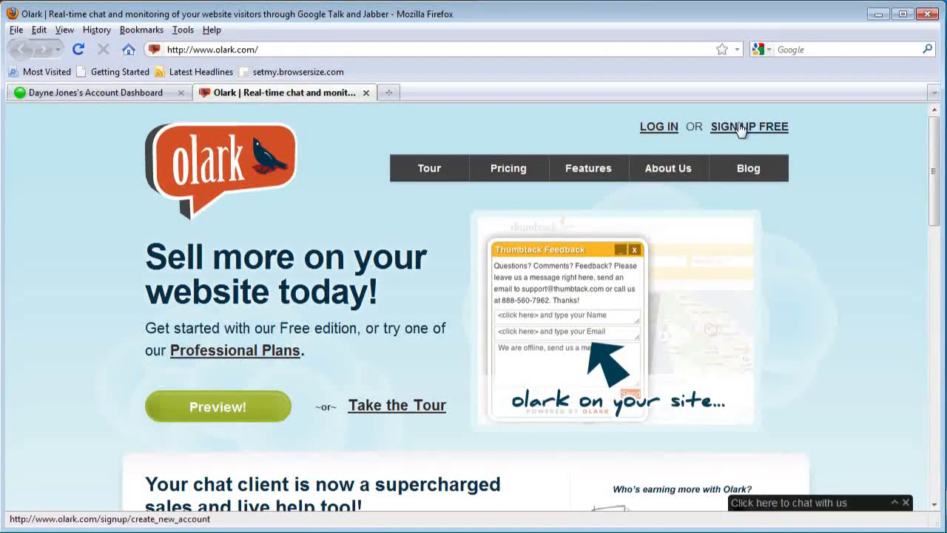
click(749, 127)
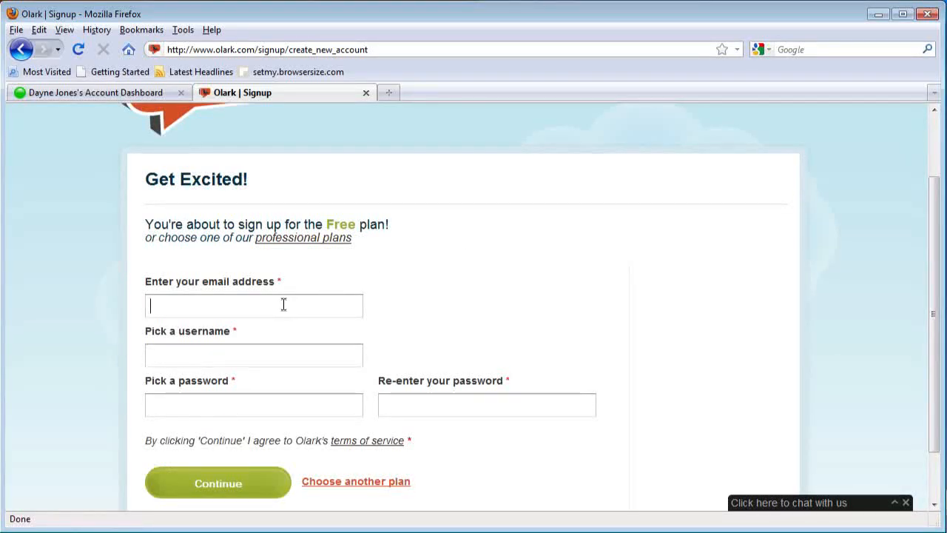
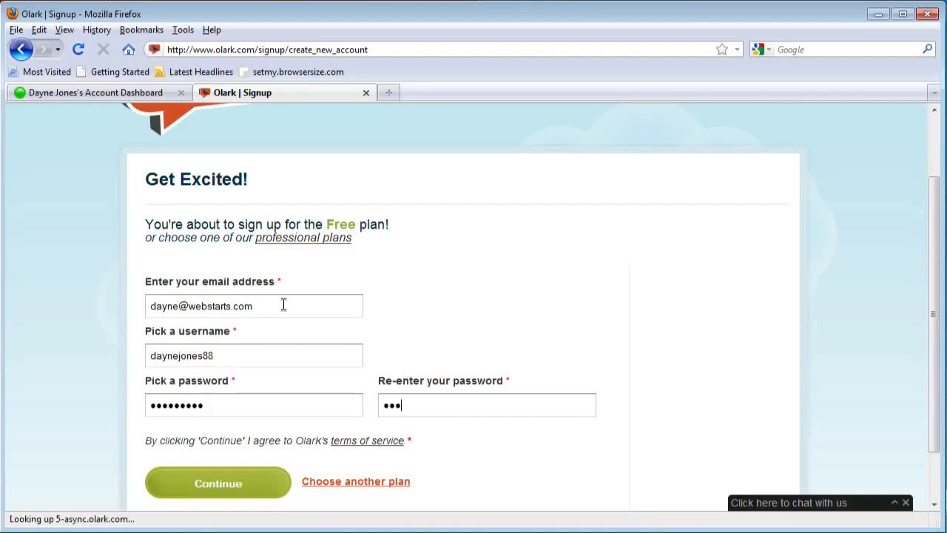
text(••••••••)
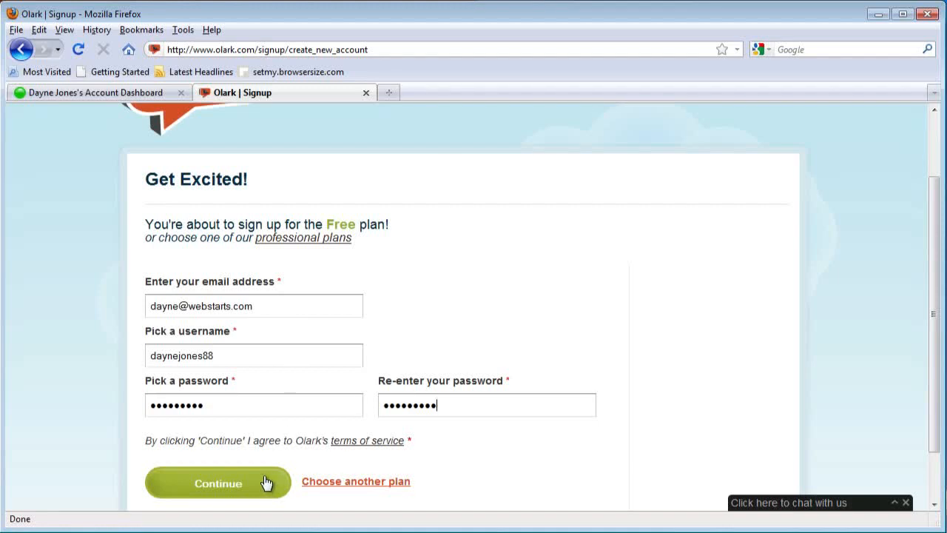
click(218, 483)
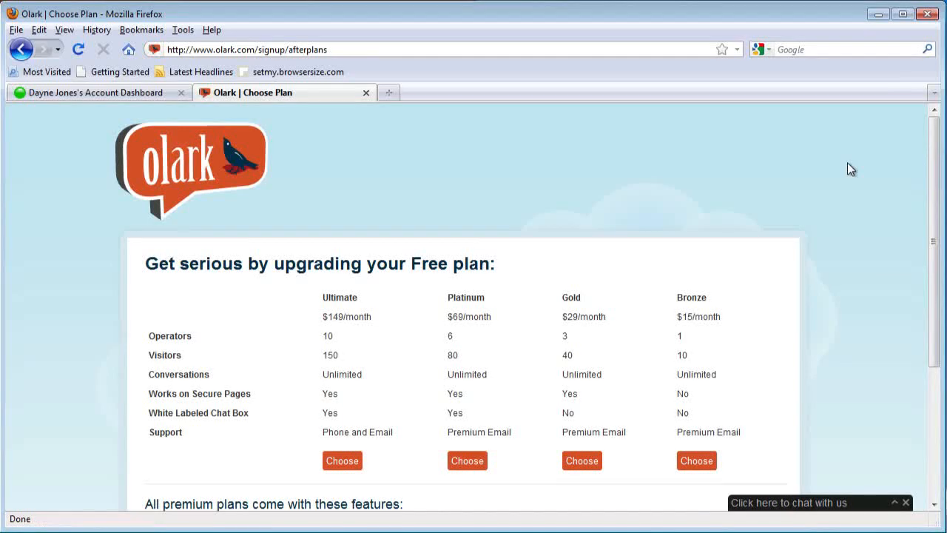
Decline the paid plans with 'No thanks' and continue to the Olark dashboard.
scroll(down, 3)
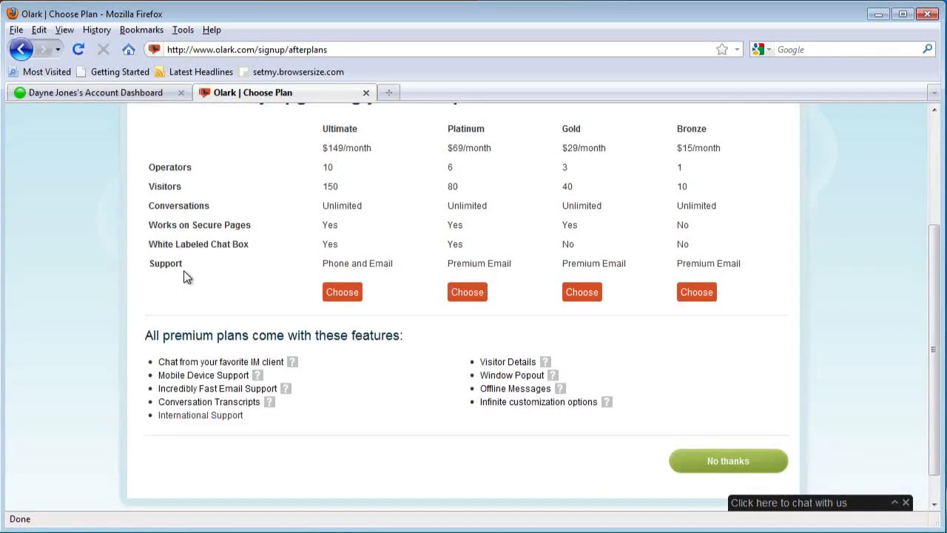
click(728, 461)
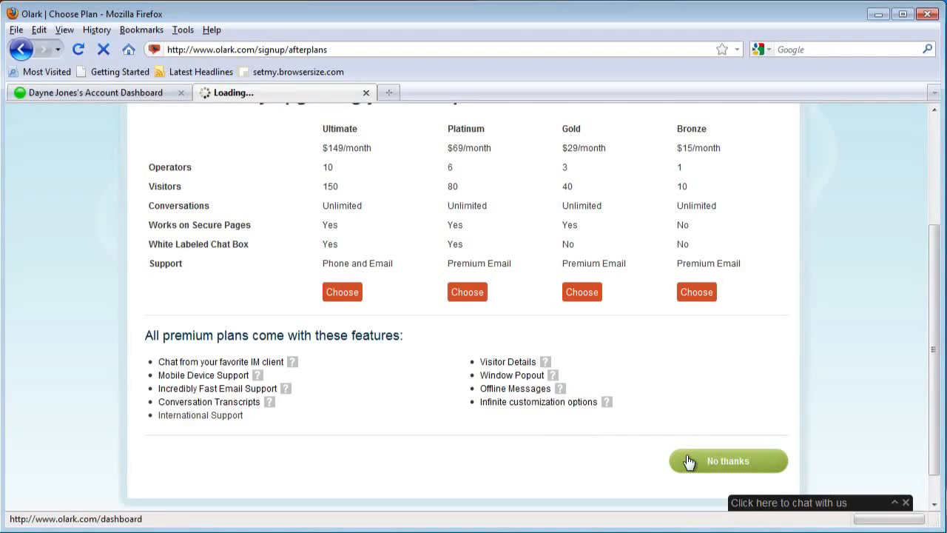
click(729, 461)
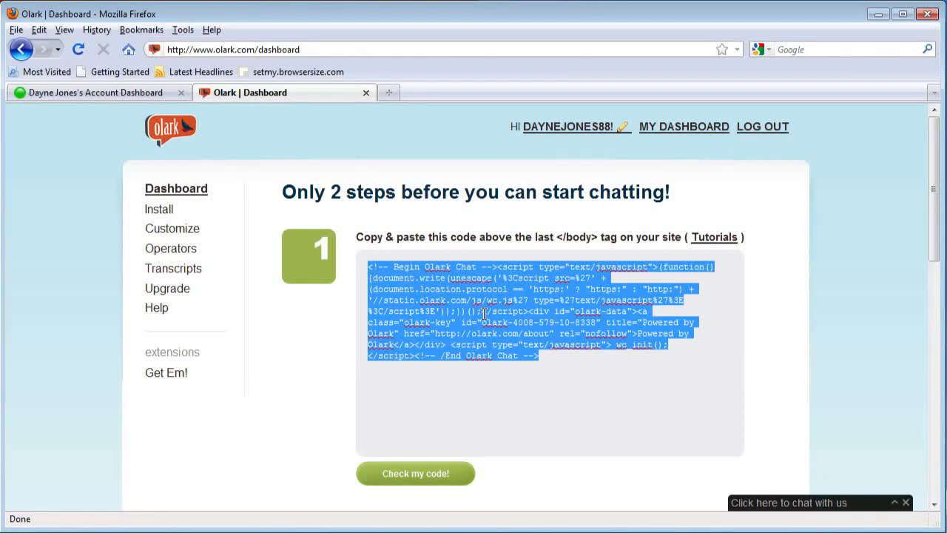
Copy the Olark chat embed code and return to the WebStarts Account Dashboard tab.
right_click(486, 312)
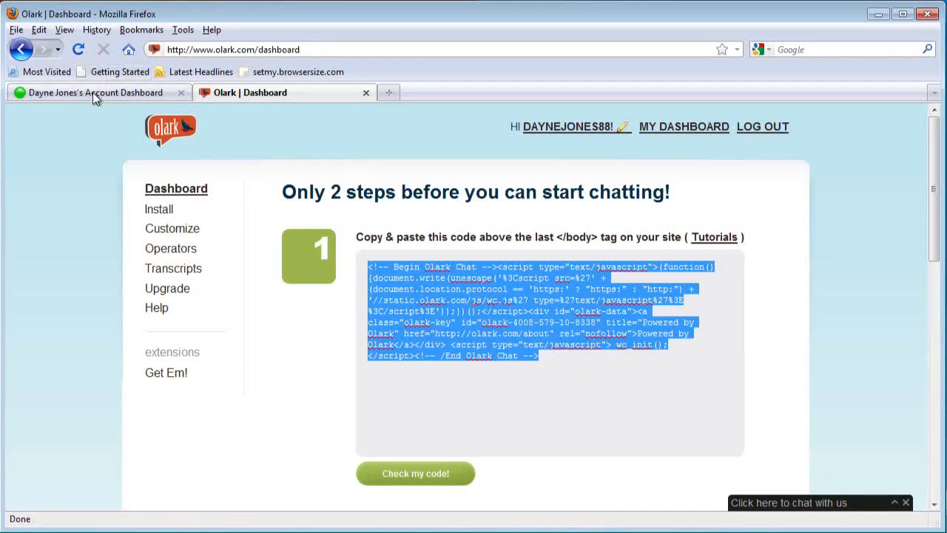
click(96, 93)
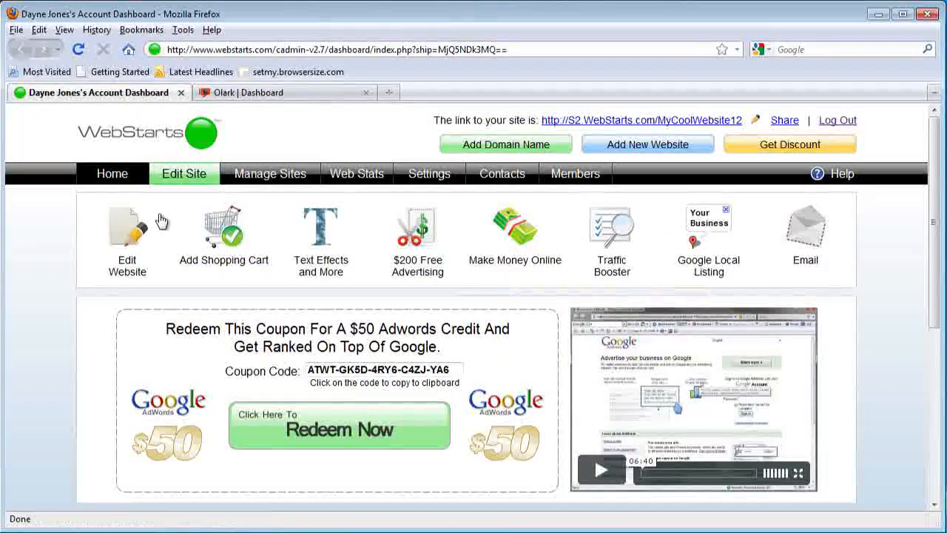
Edit the Contact page from My Pages in the WebStarts website editor.
scroll(down, 3)
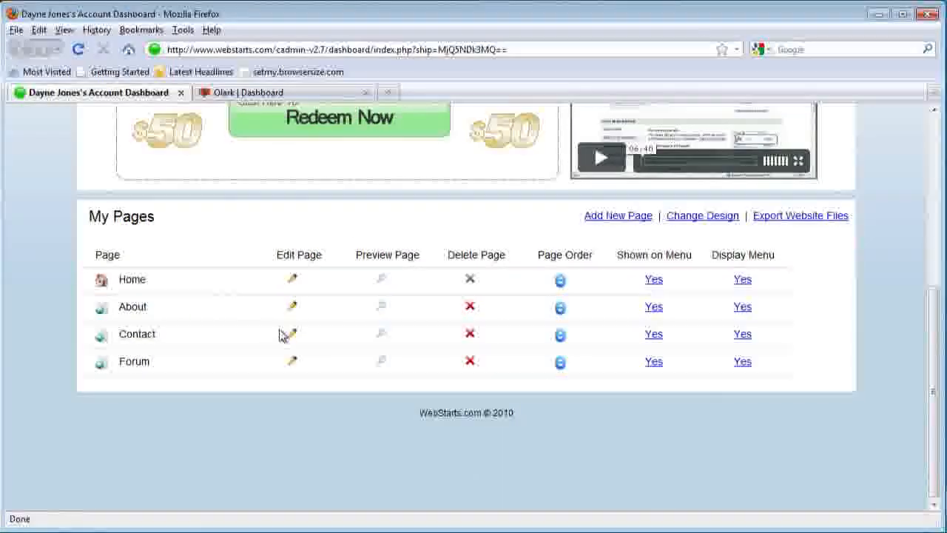
click(292, 334)
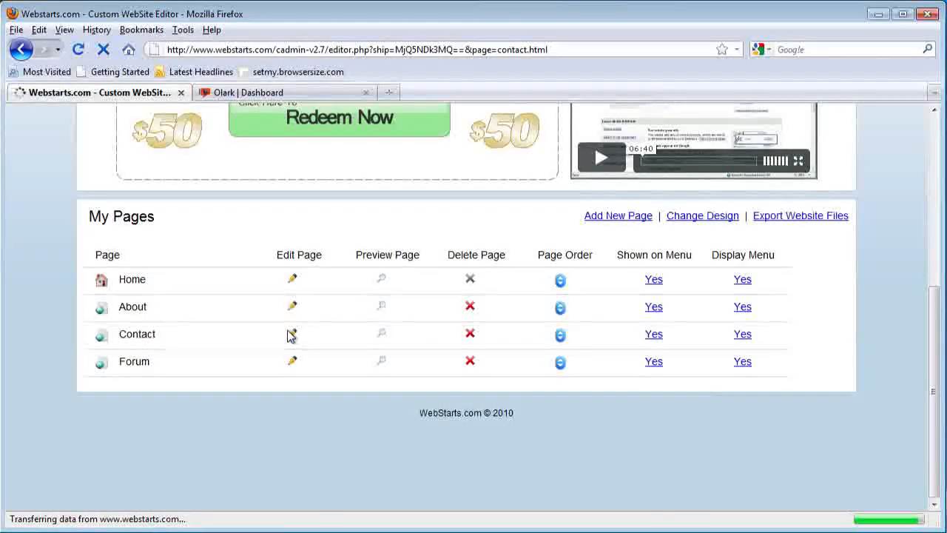
click(292, 333)
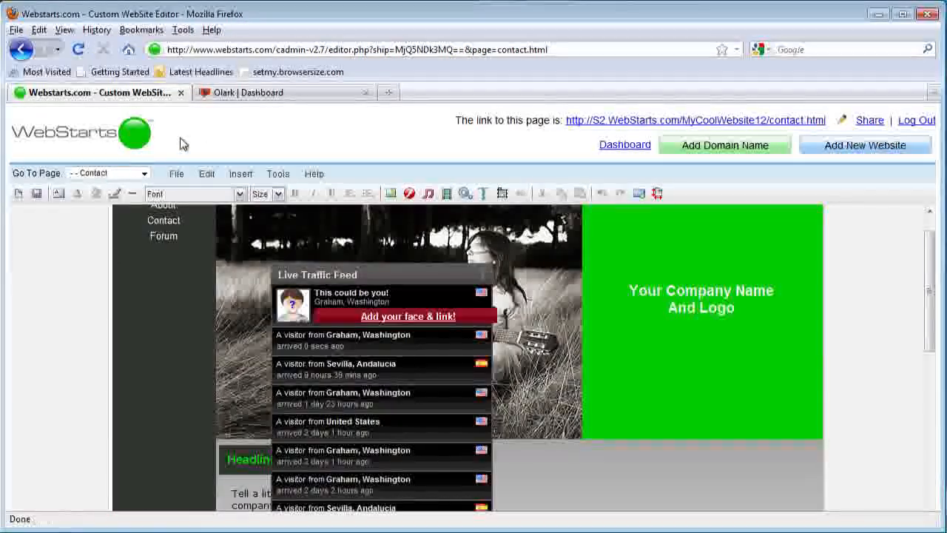
Insert an HTML Code block containing the pasted '<!-- Begin Olark Chat -->' embed code.
click(241, 173)
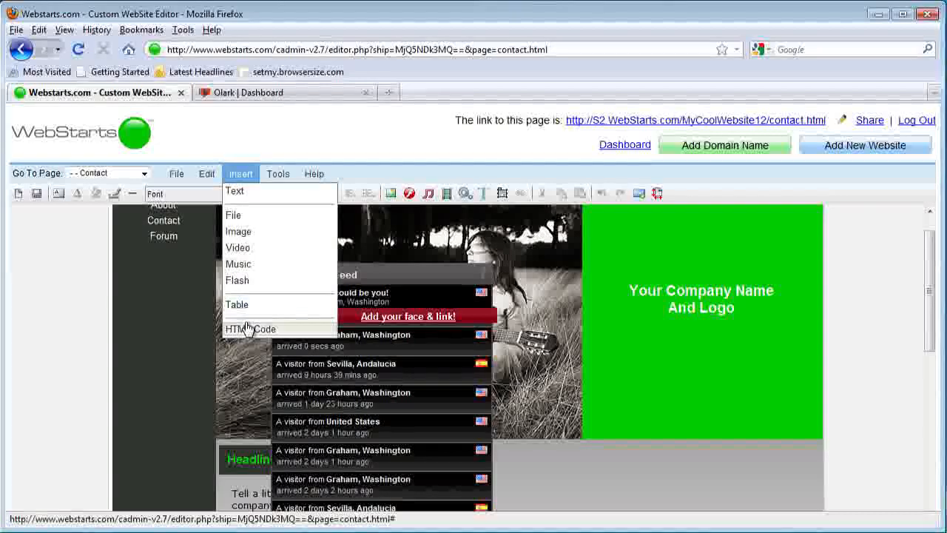
click(252, 329)
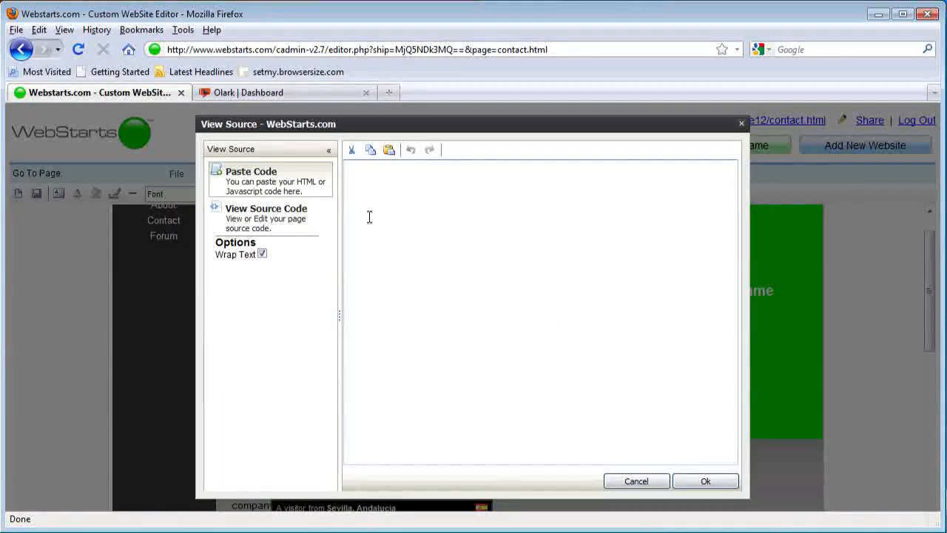
text(<!-- Begin Olark Chat -->...)
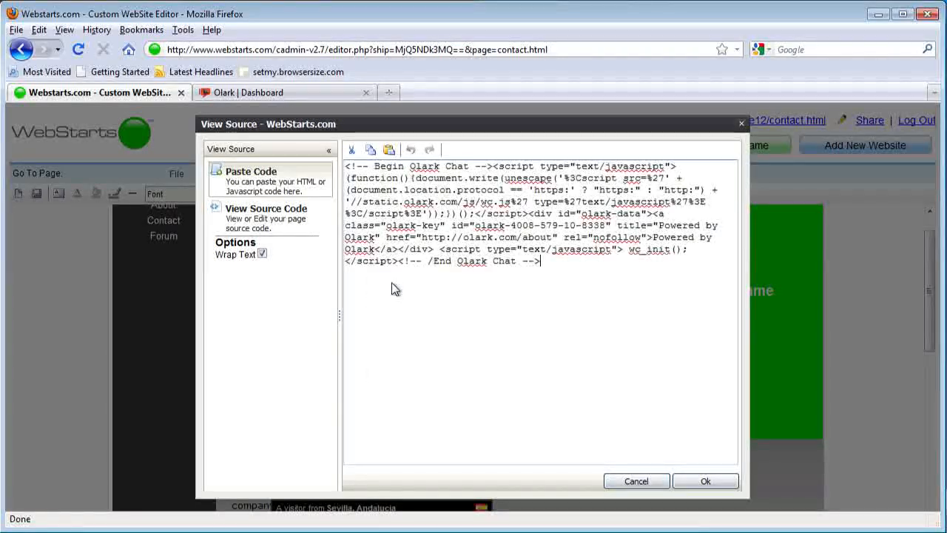
click(708, 481)
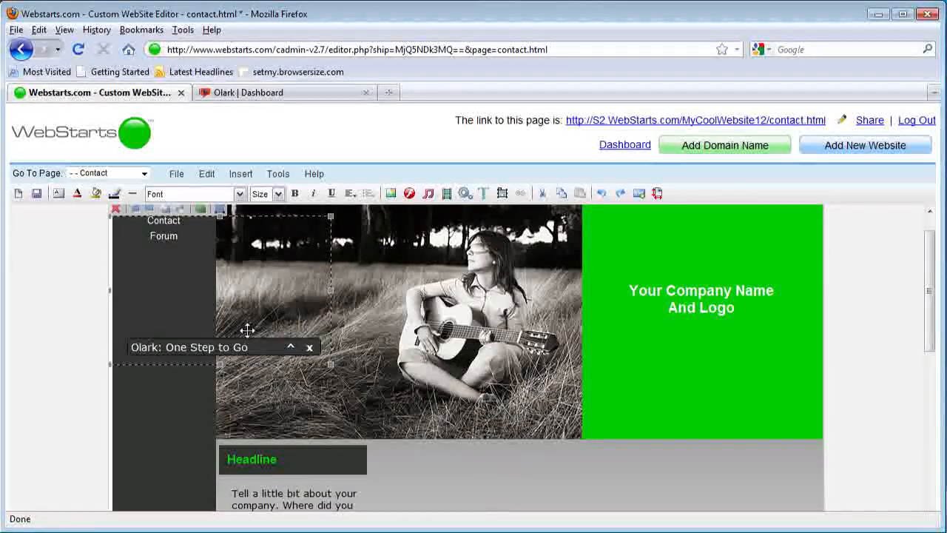
Check the Olark block at the bottom of the page and deselect it on an empty area.
scroll(down, 3)
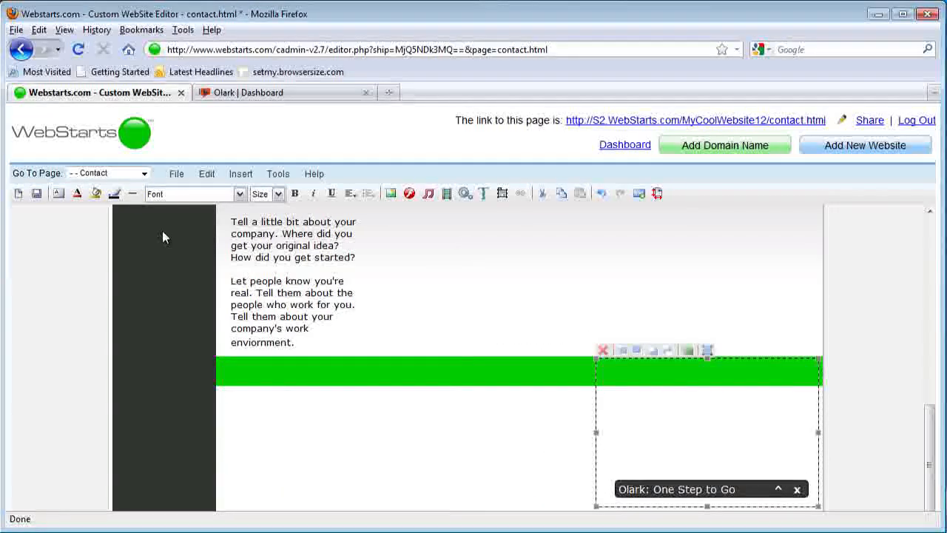
click(36, 194)
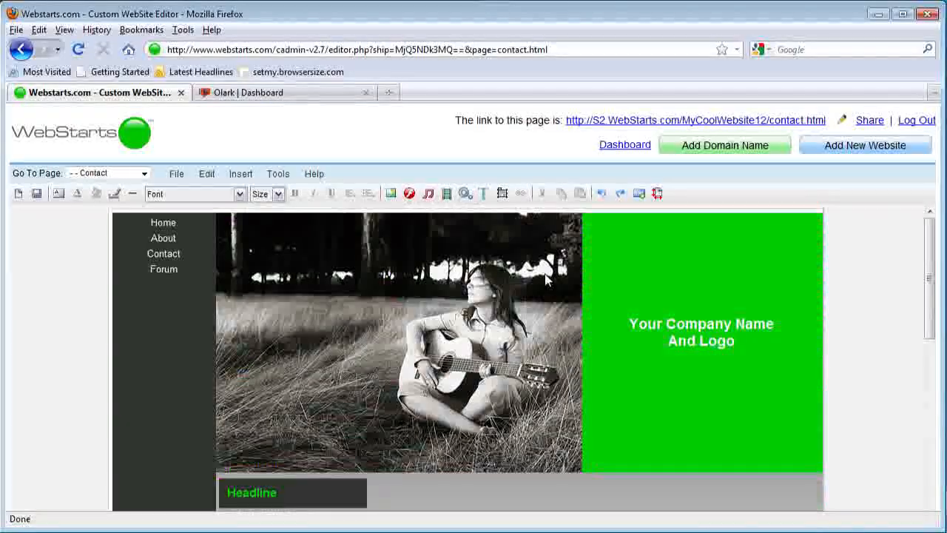
mouse_move(565, 130)
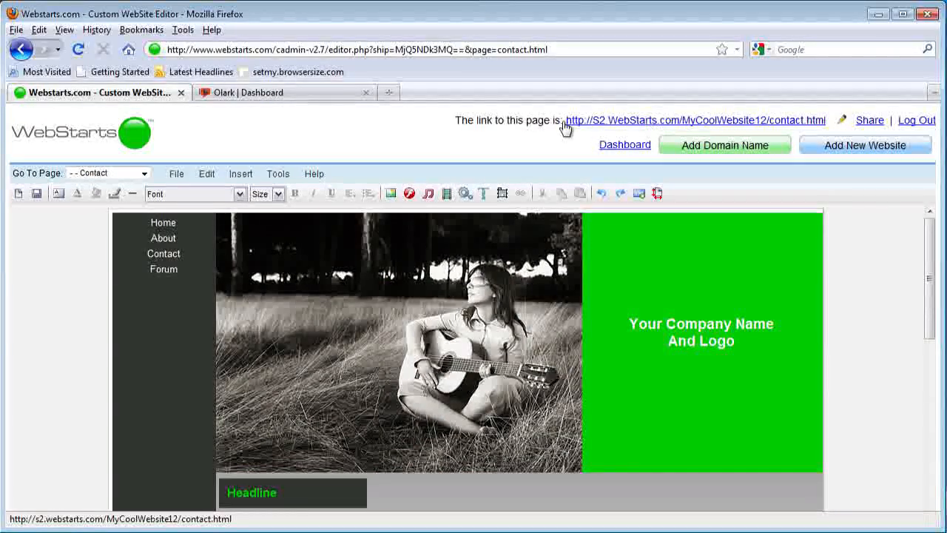
View the live Contact page with the Olark chat box in a new browser tab.
click(700, 119)
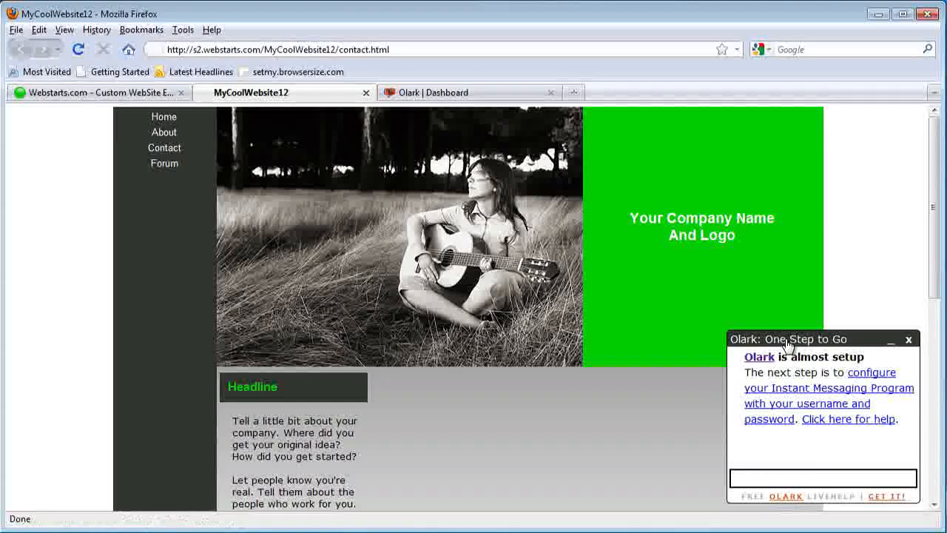
mouse_move(821, 408)
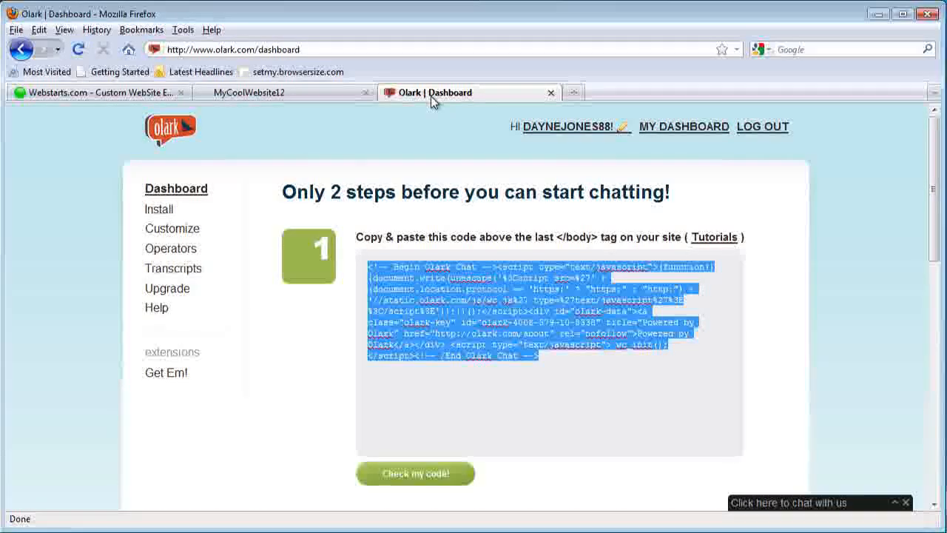
Scroll the Olark dashboard down to section 2's Pidgin, iPhone/Android and GTalk chat options.
scroll(down, 3)
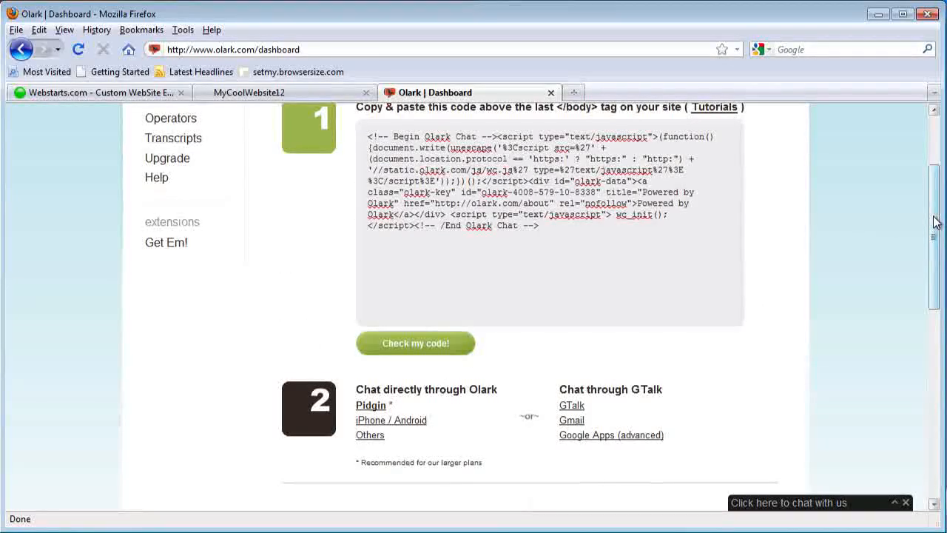
scroll(down, 3)
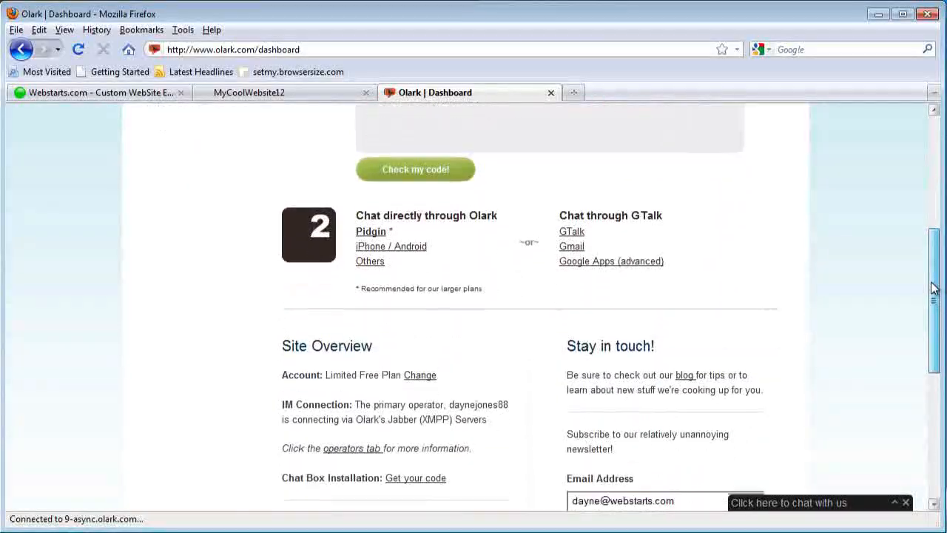
scroll(down, 3)
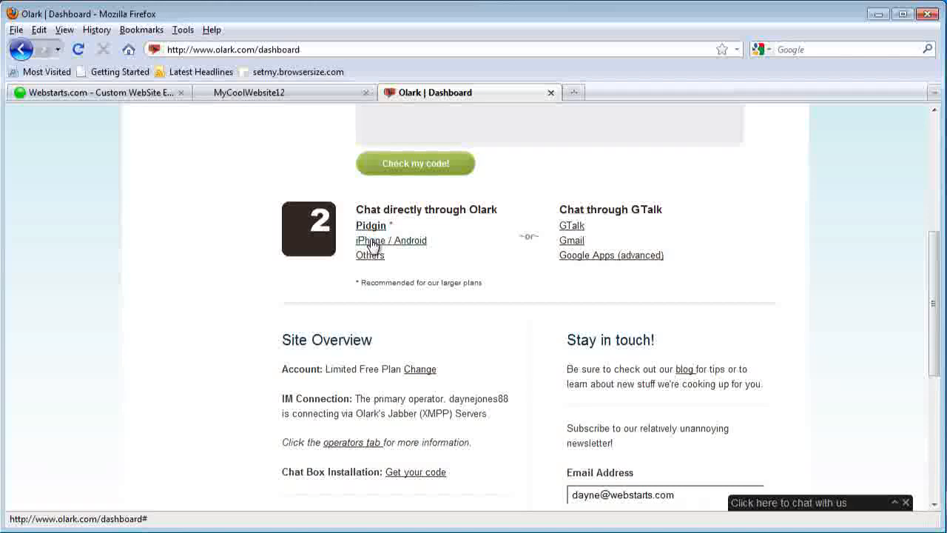
mouse_move(370, 259)
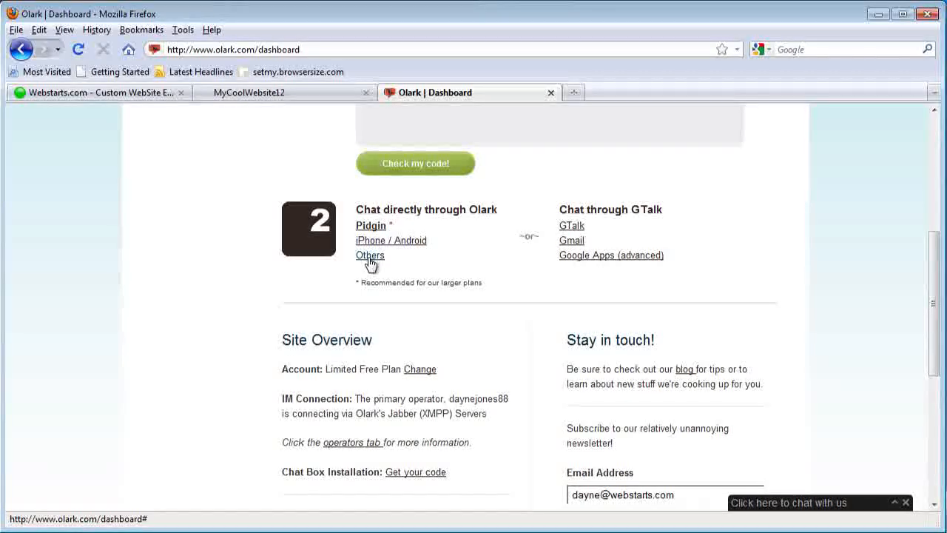
mouse_move(571, 227)
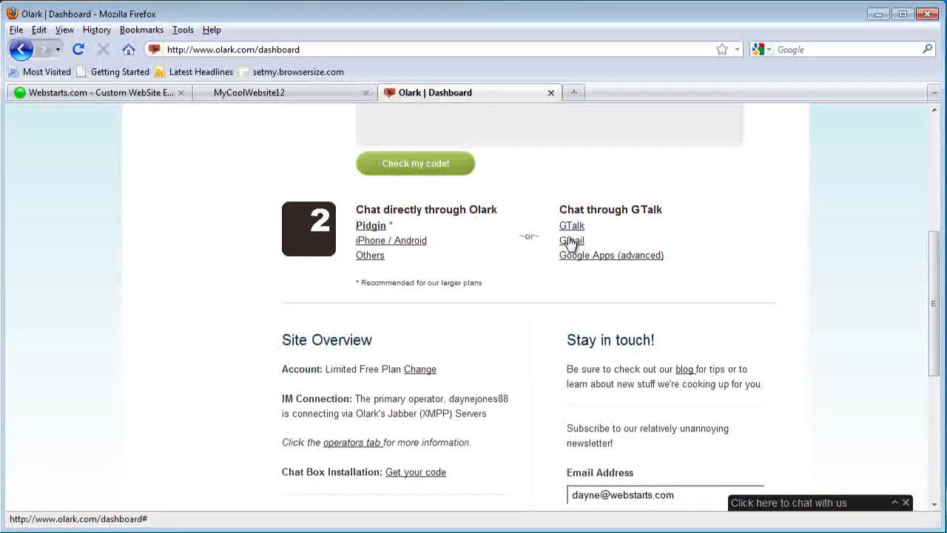
mouse_move(568, 243)
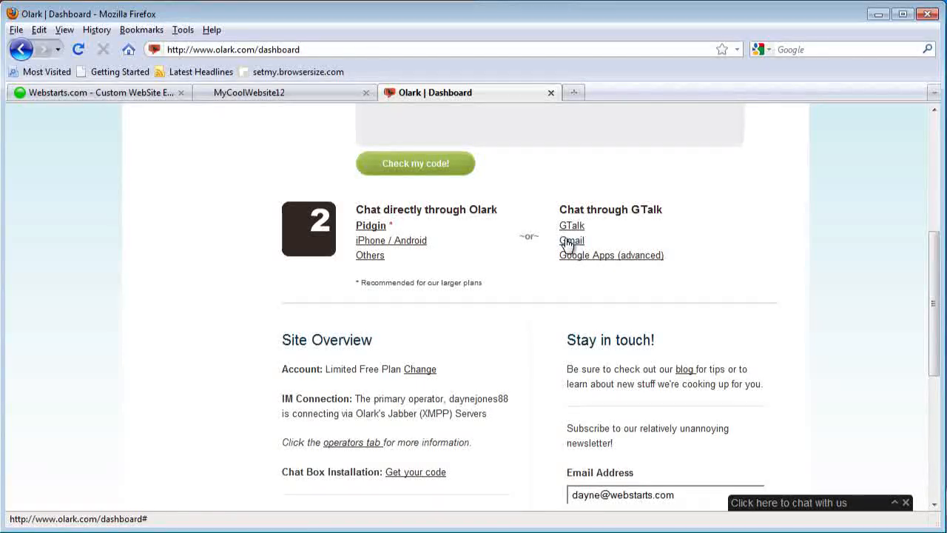
mouse_move(571, 230)
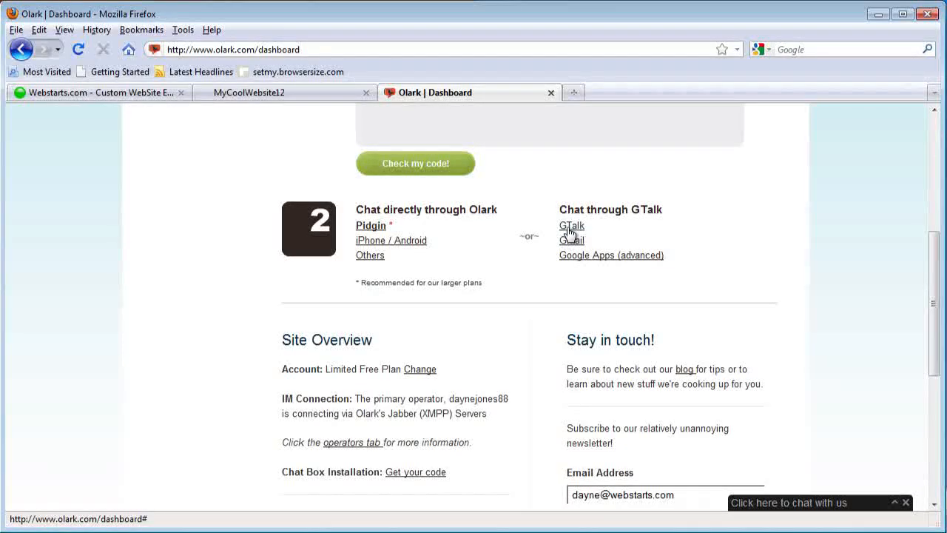
Choose GTalk and start connecting the Gtalk account to Olark.
click(571, 240)
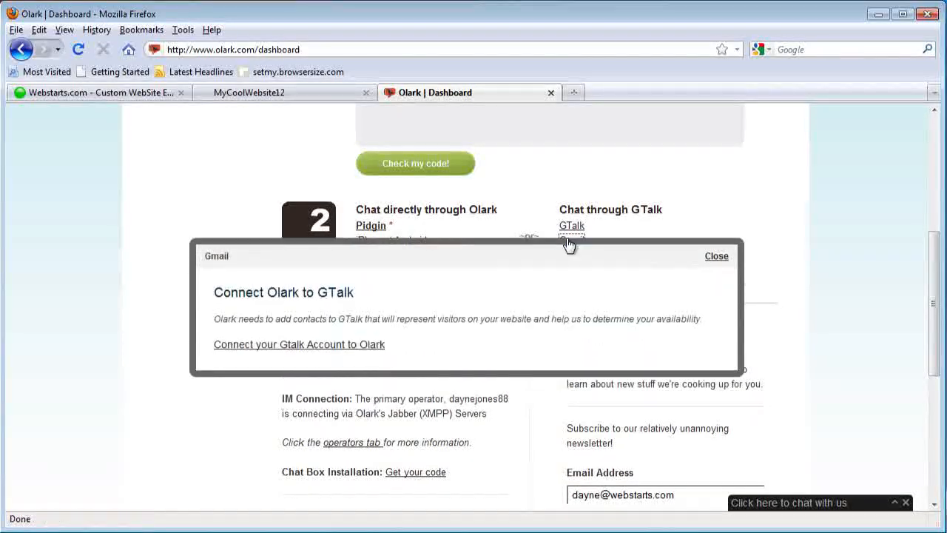
click(299, 344)
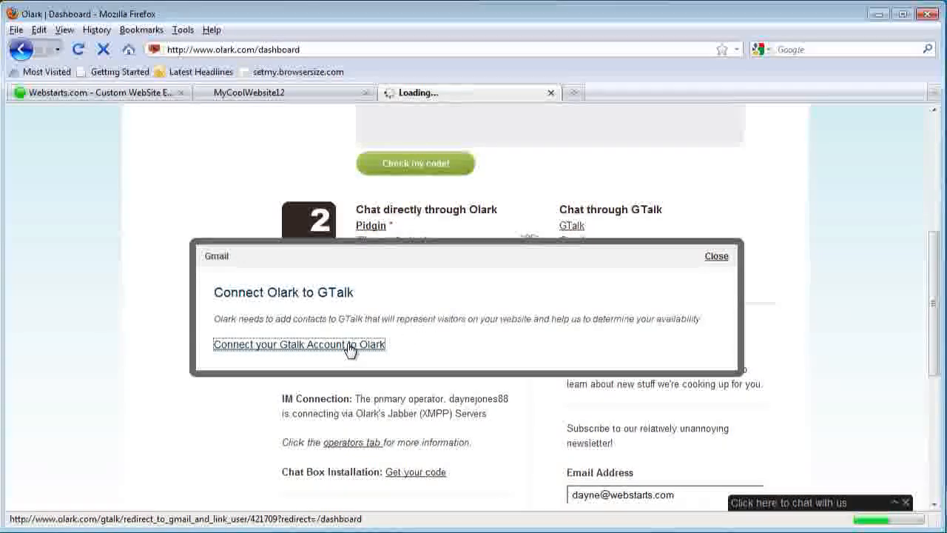
click(301, 345)
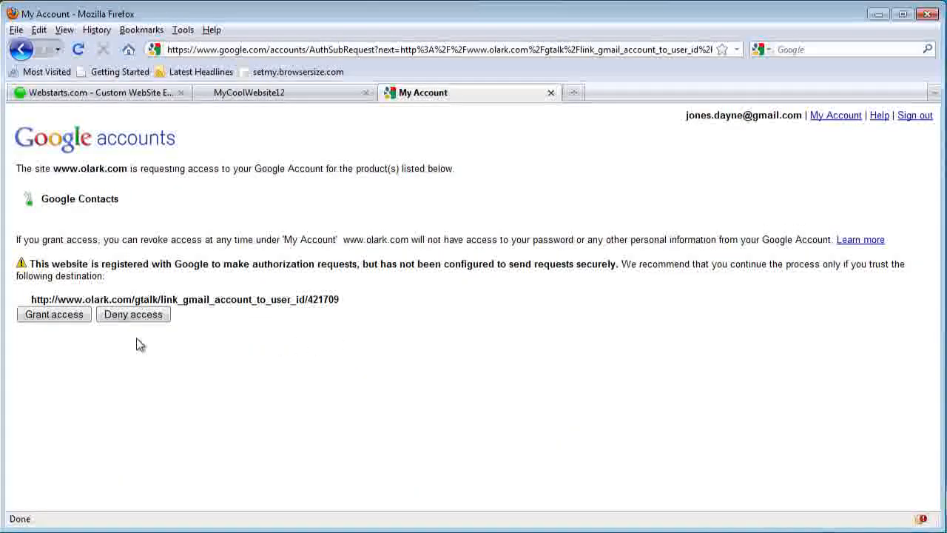
mouse_move(727, 115)
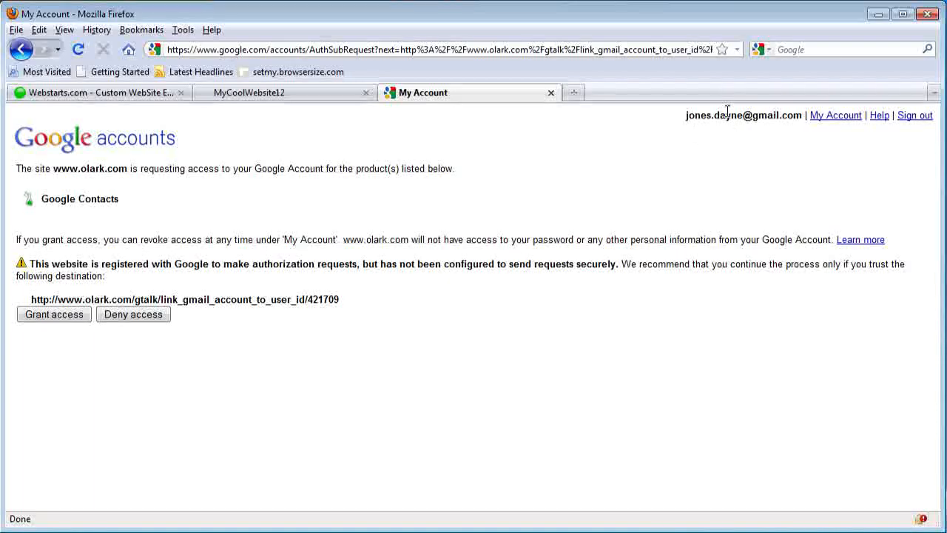
mouse_move(425, 164)
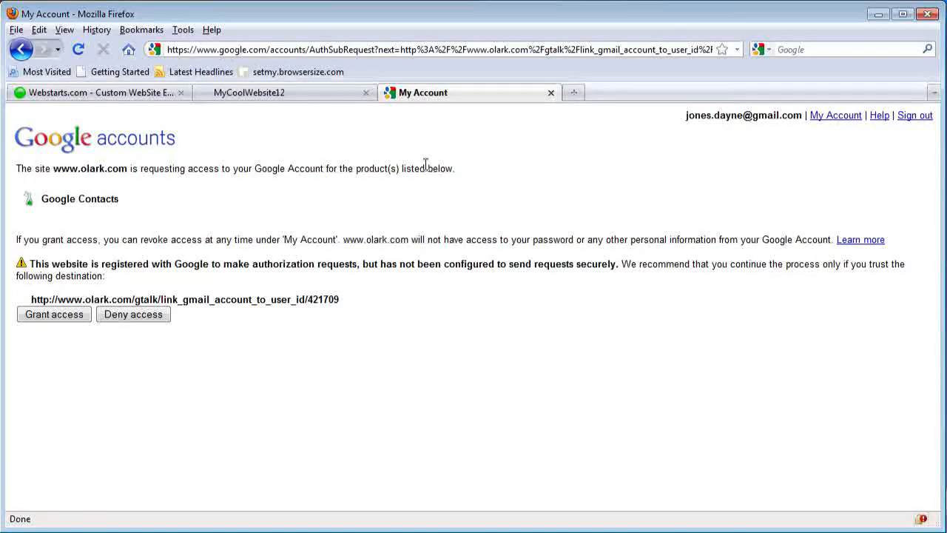
Grant Olark access on the Google page and dismiss the GTalk-connected confirmation.
click(54, 314)
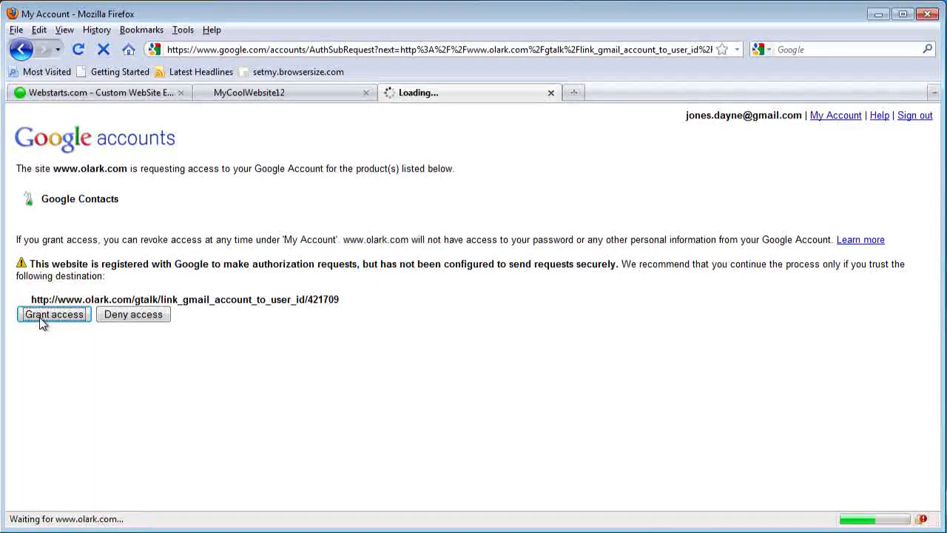
click(54, 314)
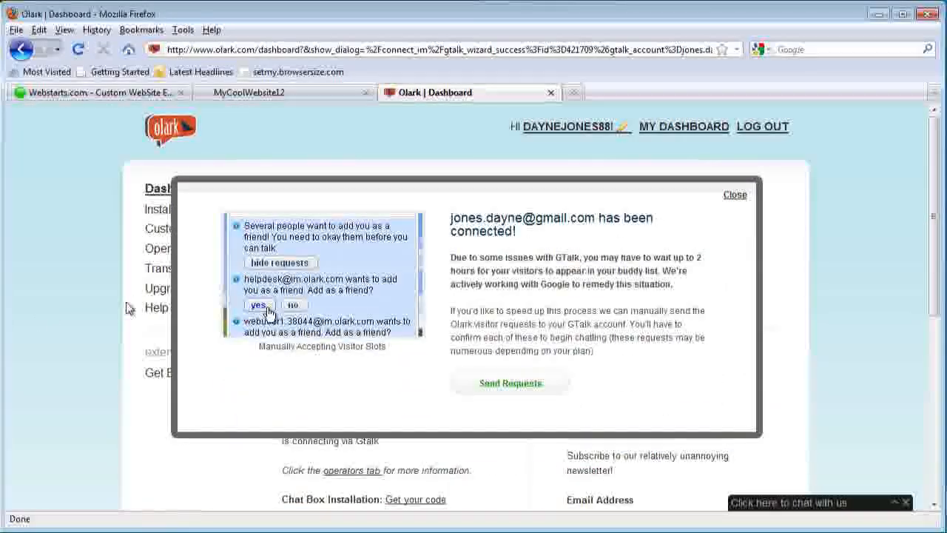
mouse_move(735, 195)
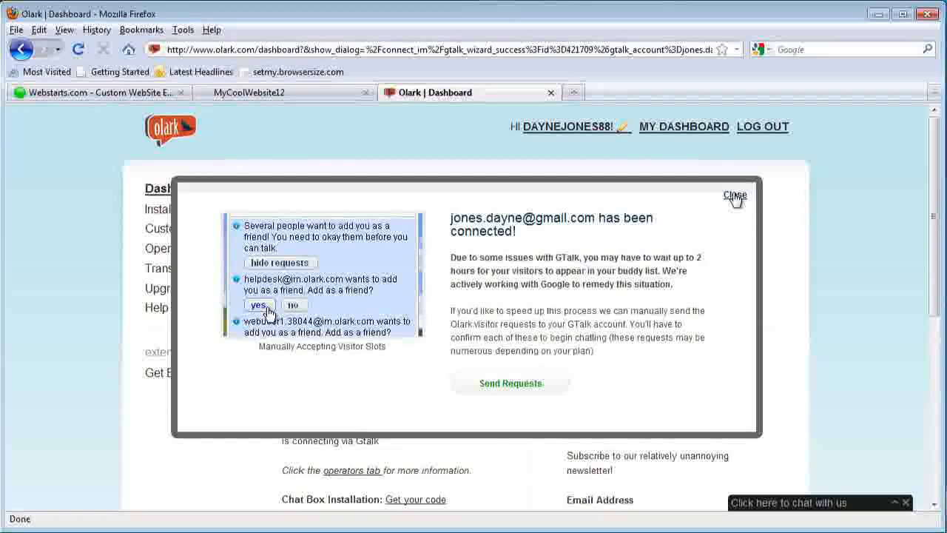
click(735, 195)
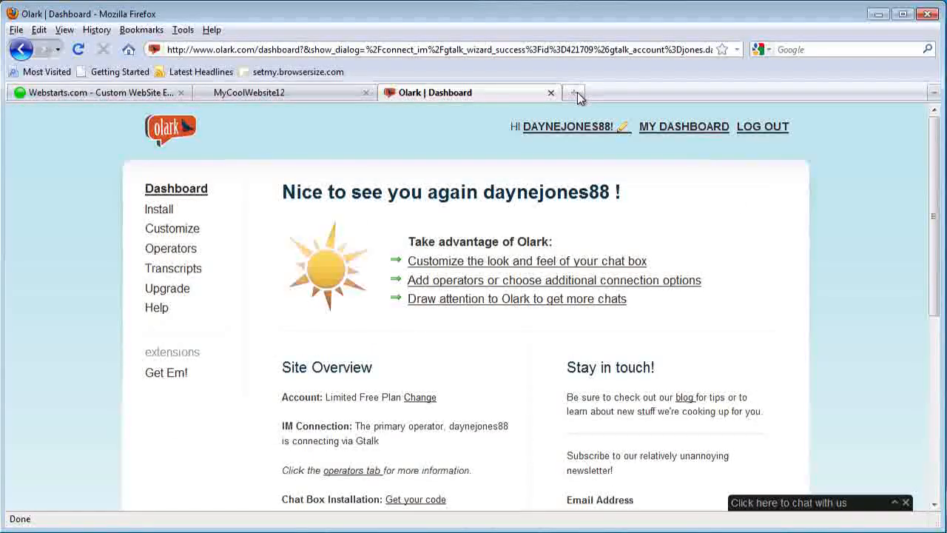
text(gmail)
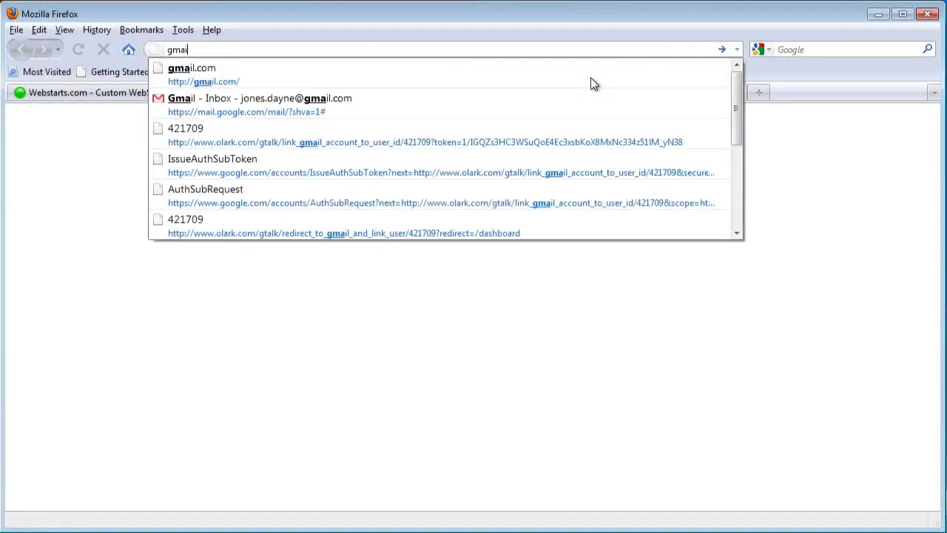
In Gmail, answer 'yes' to the Olark visitor chat invitation, then close the Gmail tab.
click(189, 73)
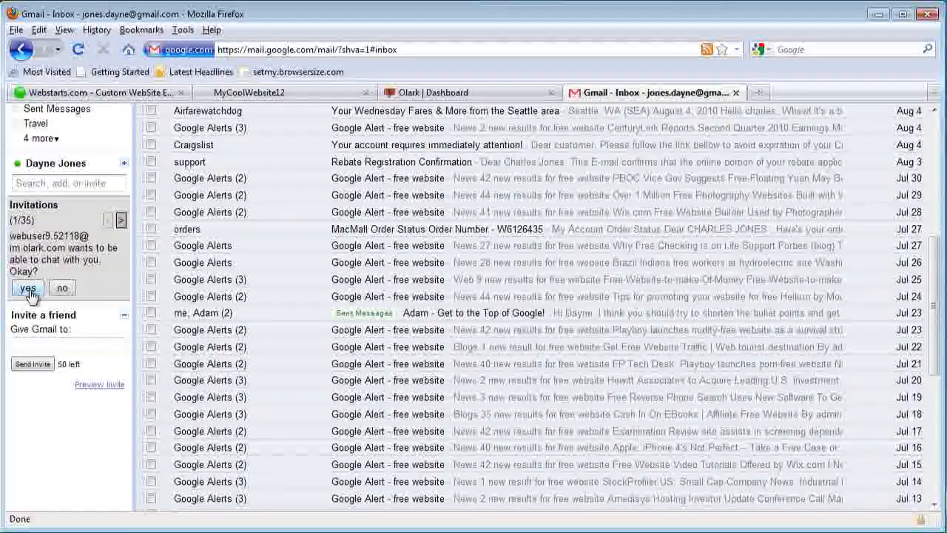
click(27, 288)
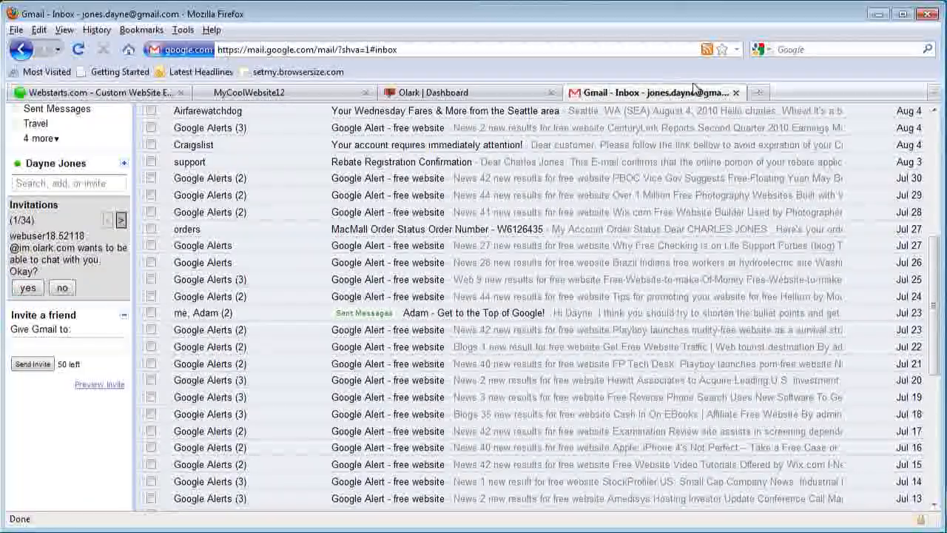
click(443, 92)
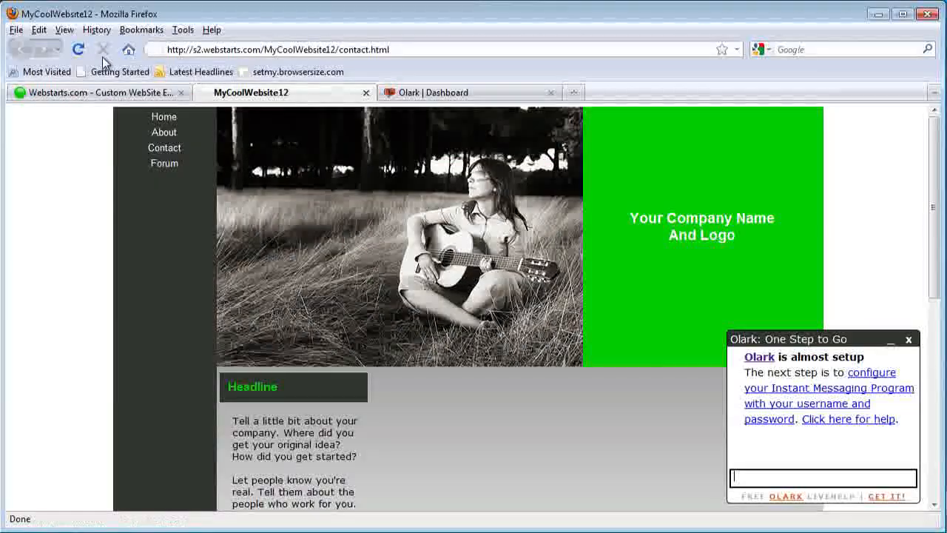
Reload the contact page and send the visitor message "can I have some help?" in the Olark chat box.
click(80, 50)
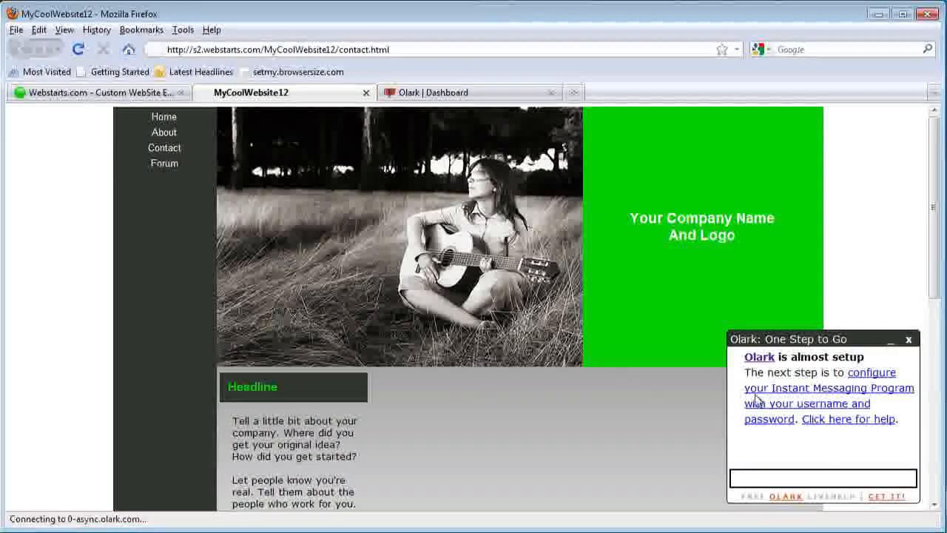
click(892, 339)
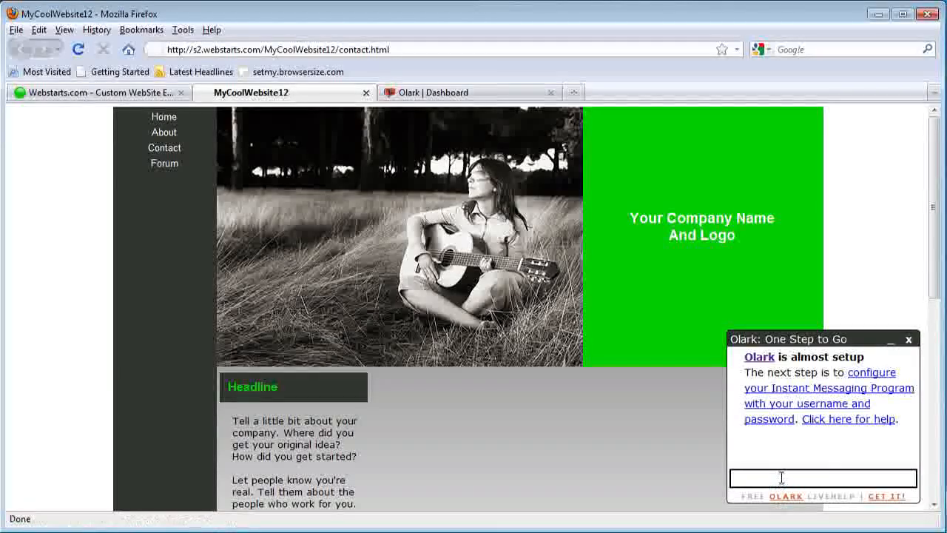
text(can)
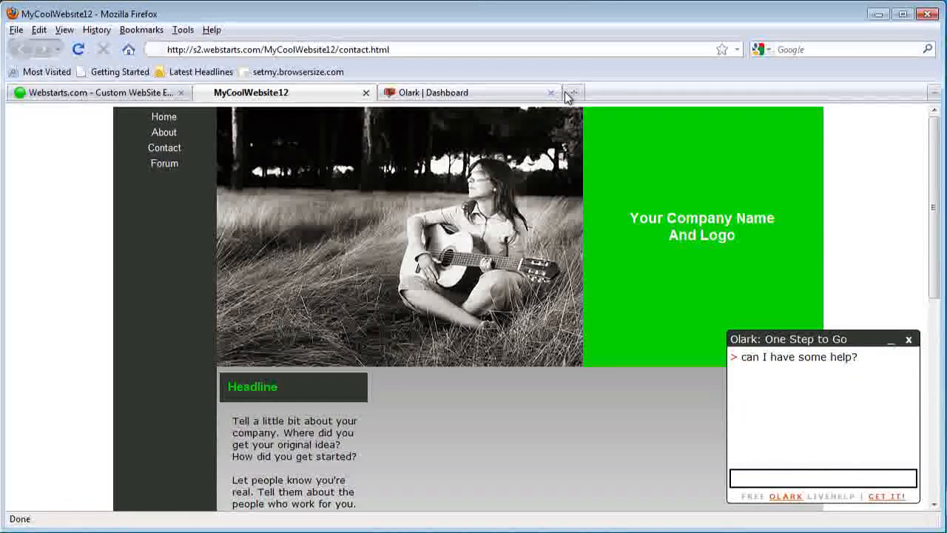
mouse_move(504, 97)
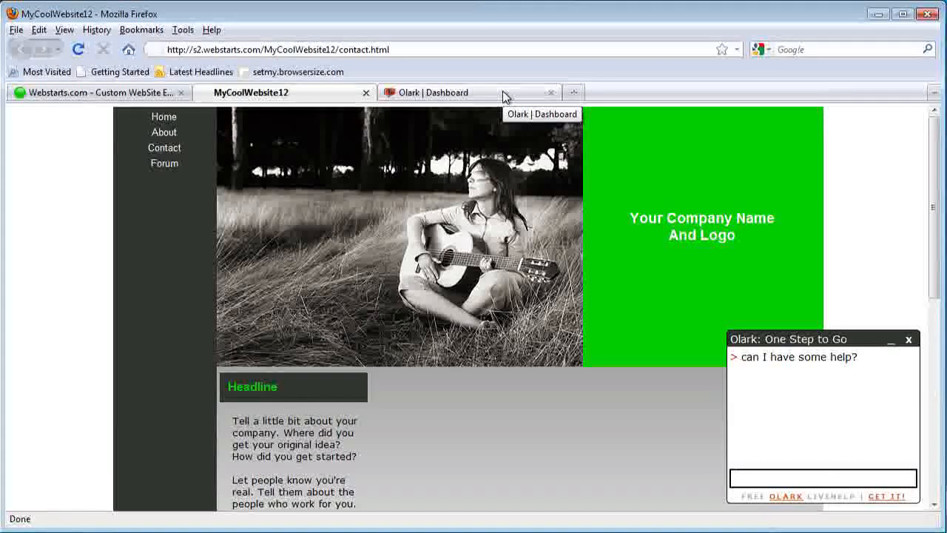